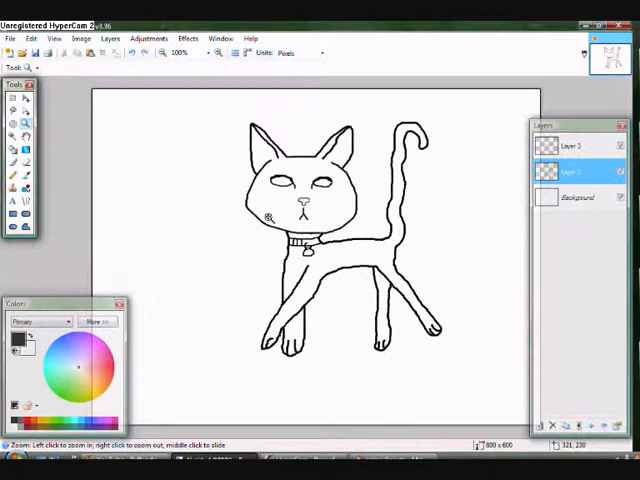
Step: Add an empty layer beneath the cat outline and hide the white background layer
{"action": "left_click", "coordinate": [96, 321]}
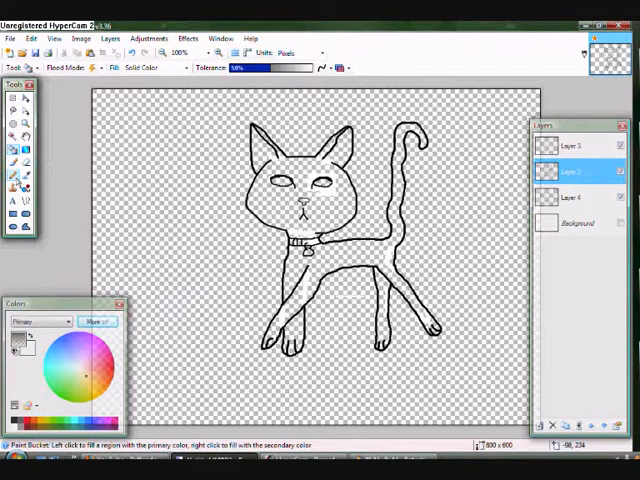
Step: Fill the cat brown with tan ears, cream muzzle, tabby stripes, blue collar, and blue radial background
{"action": "left_click", "coordinate": [343, 68]}
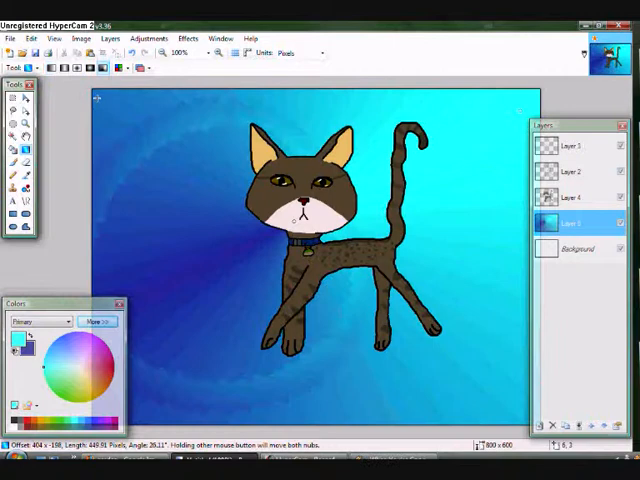
Step: Save the drawing via Save As, accepting the quality settings until the Flatten prompt appears
{"action": "left_click", "coordinate": [14, 98]}
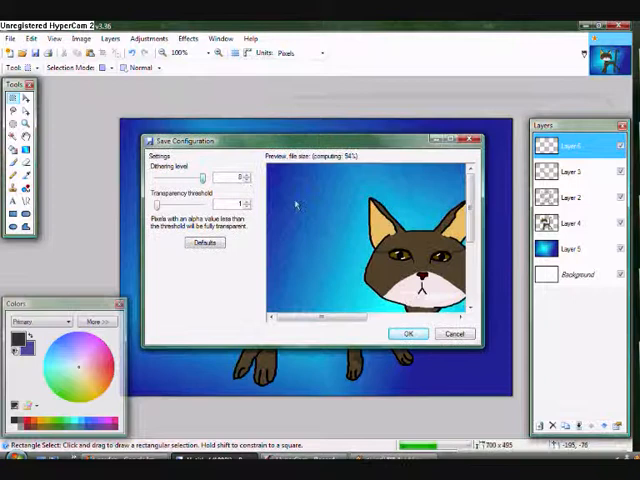
{"action": "left_click", "coordinate": [408, 333]}
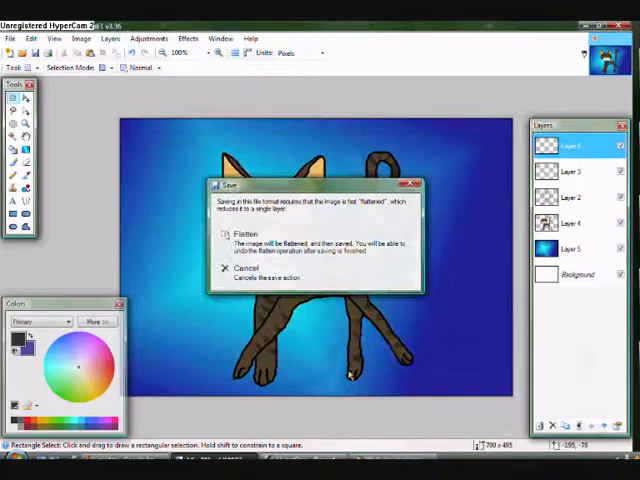